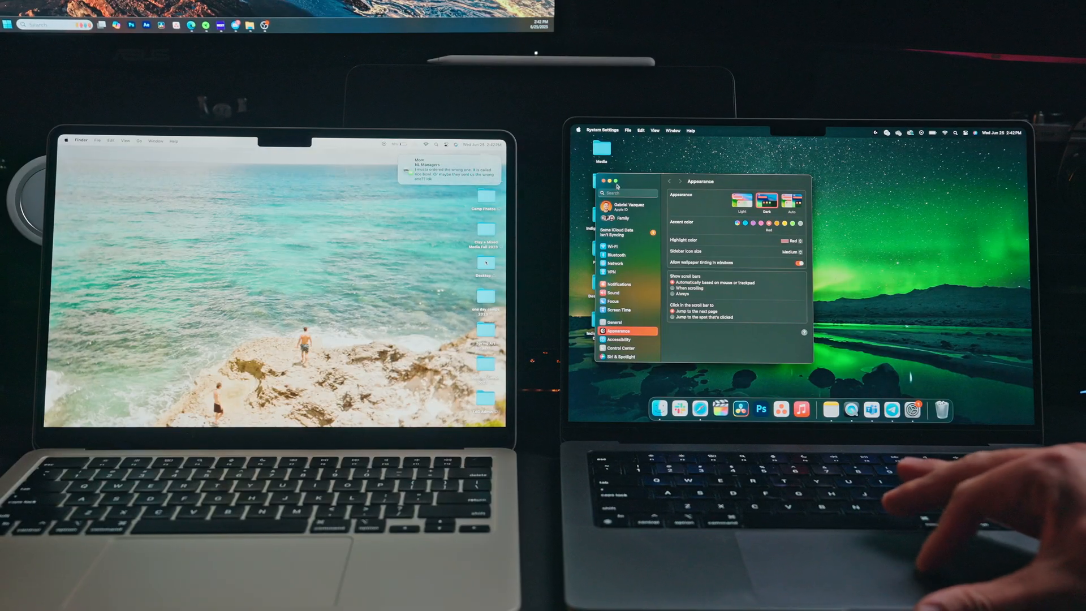
- Search the settings sidebar for 'sharing' to reach the Sharing pane
{"action": "type", "text": "sharin"}
{"action": "type", "text": "remote"}
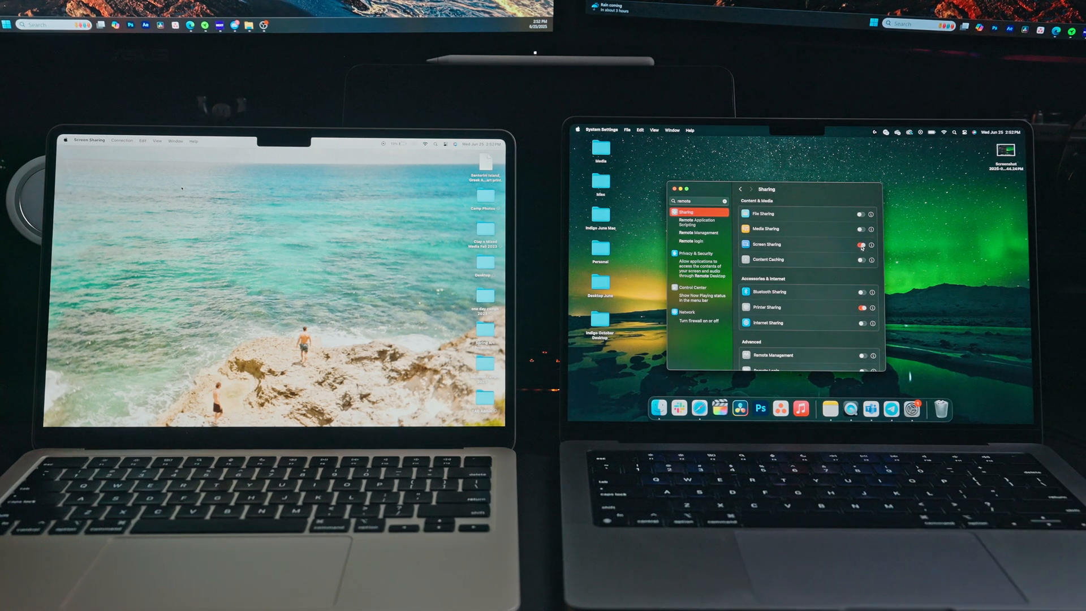
- Enable Screen Sharing with VNC password control and confirm with Done
{"action": "scroll", "scroll_direction": "down", "scroll_amount": 3}
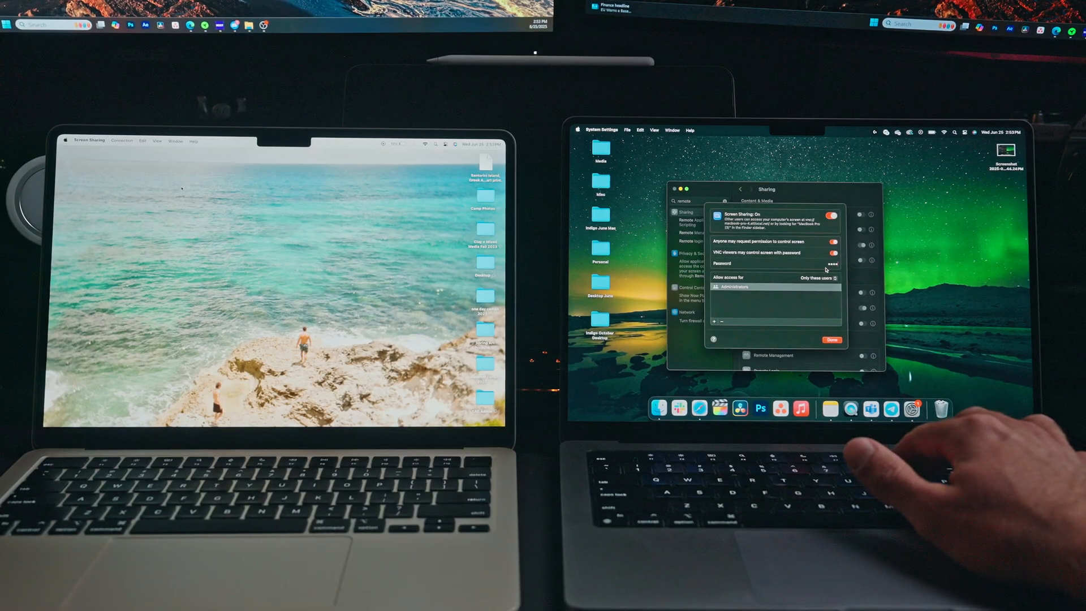
{"action": "left_click", "coordinate": [832, 340]}
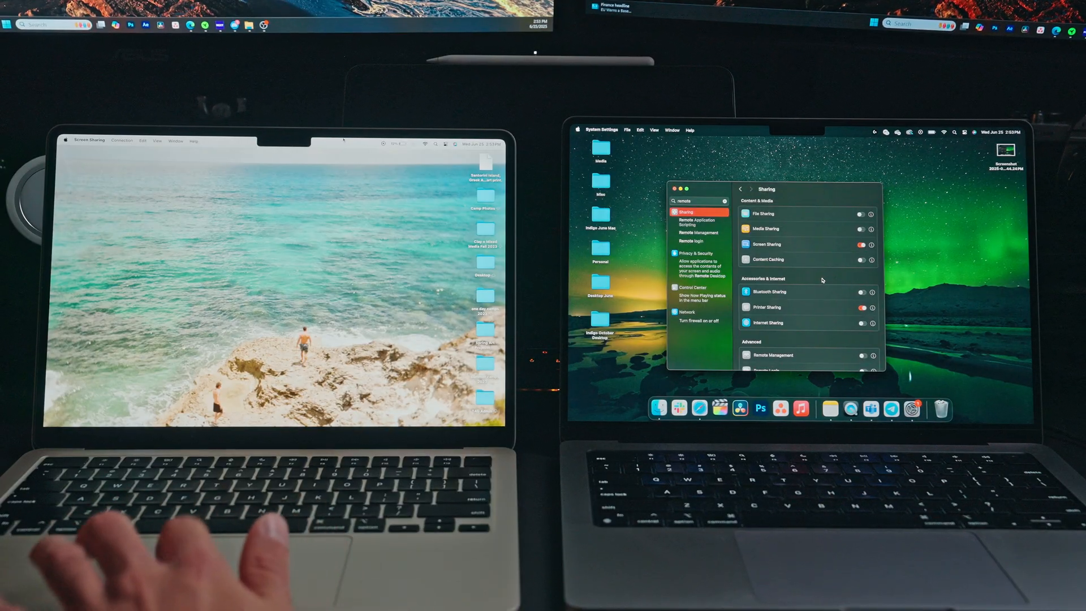
- Launch 'Screen Sharing' via Spotlight and show the All Connections list
{"action": "key", "text": "cmd+space"}
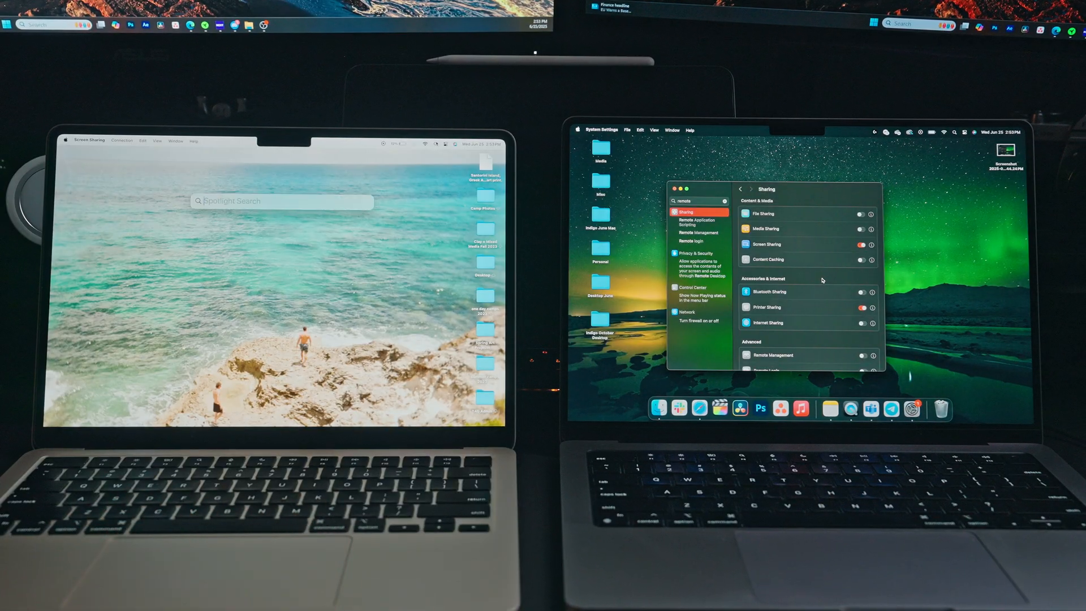
{"action": "type", "text": "screen Sharing"}
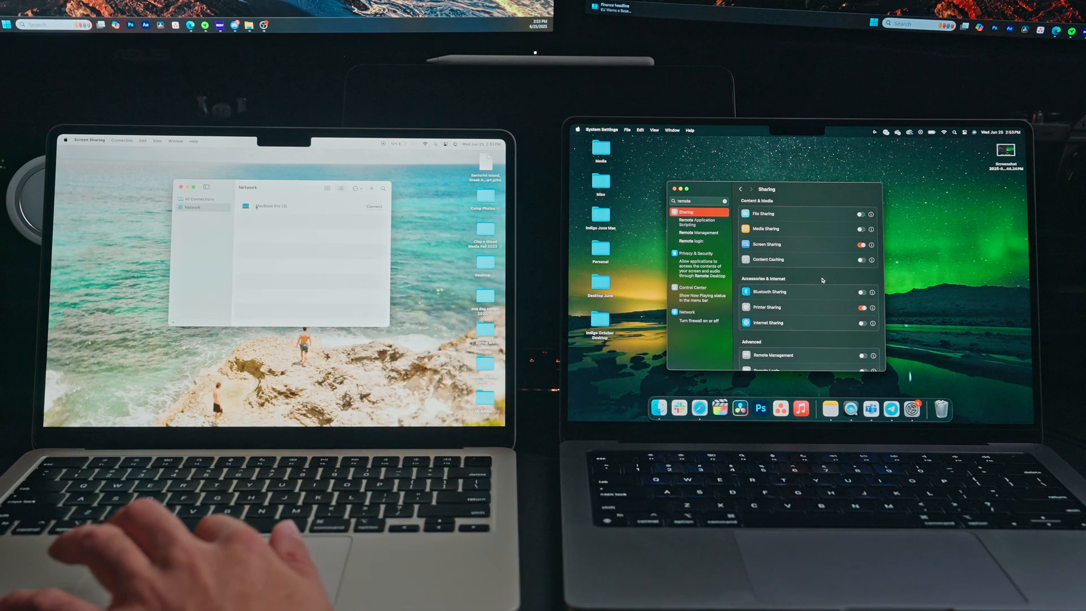
{"action": "left_click", "coordinate": [199, 199]}
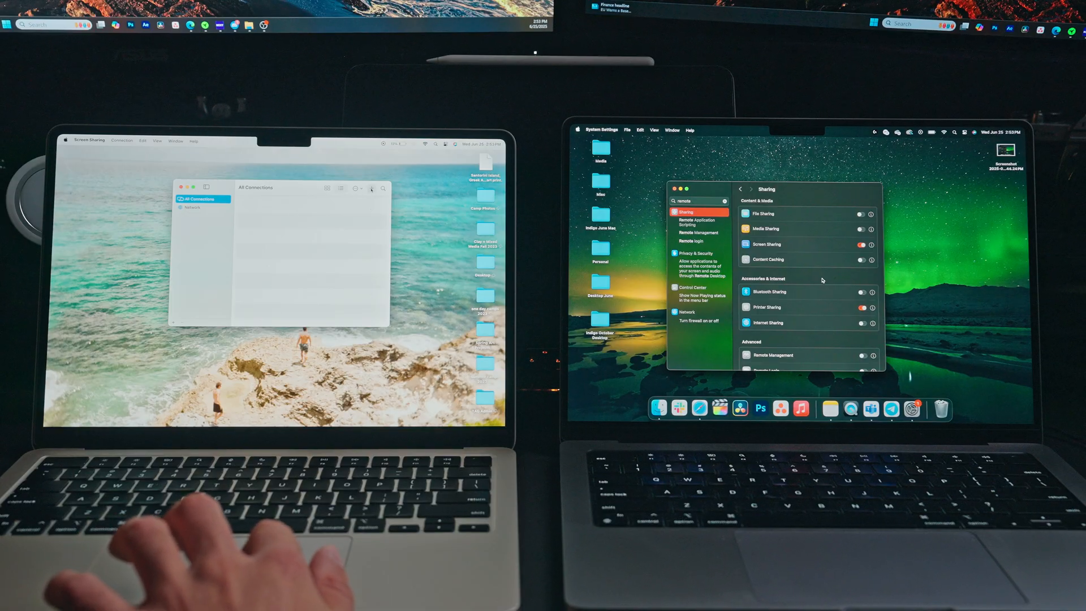
- Create a new connection to 'Macbook-pro-4.local' and connect
{"action": "left_click", "coordinate": [385, 197]}
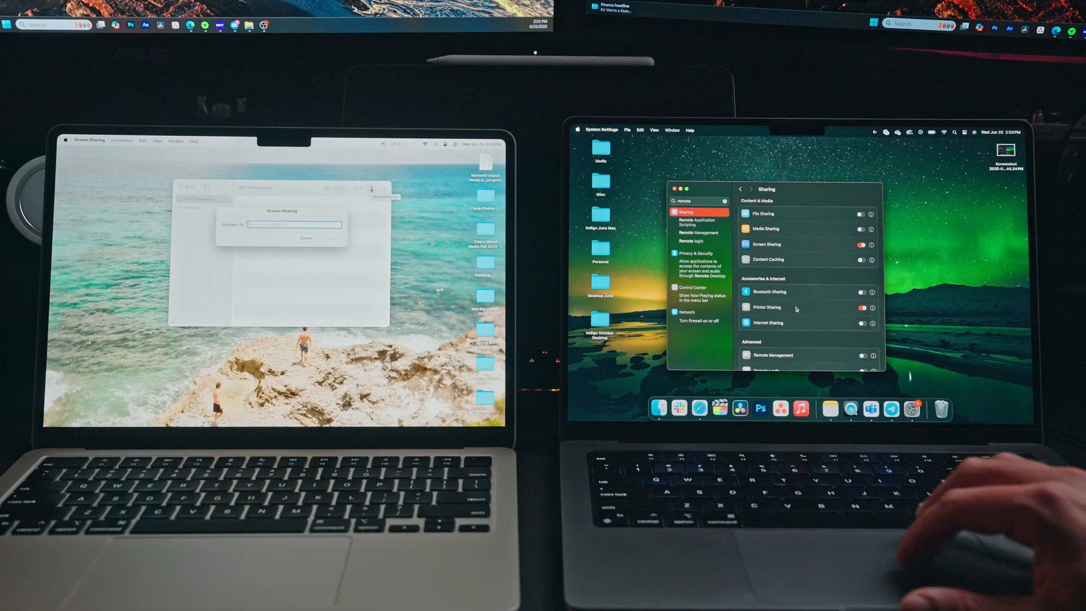
{"action": "scroll", "scroll_direction": "down", "scroll_amount": 3}
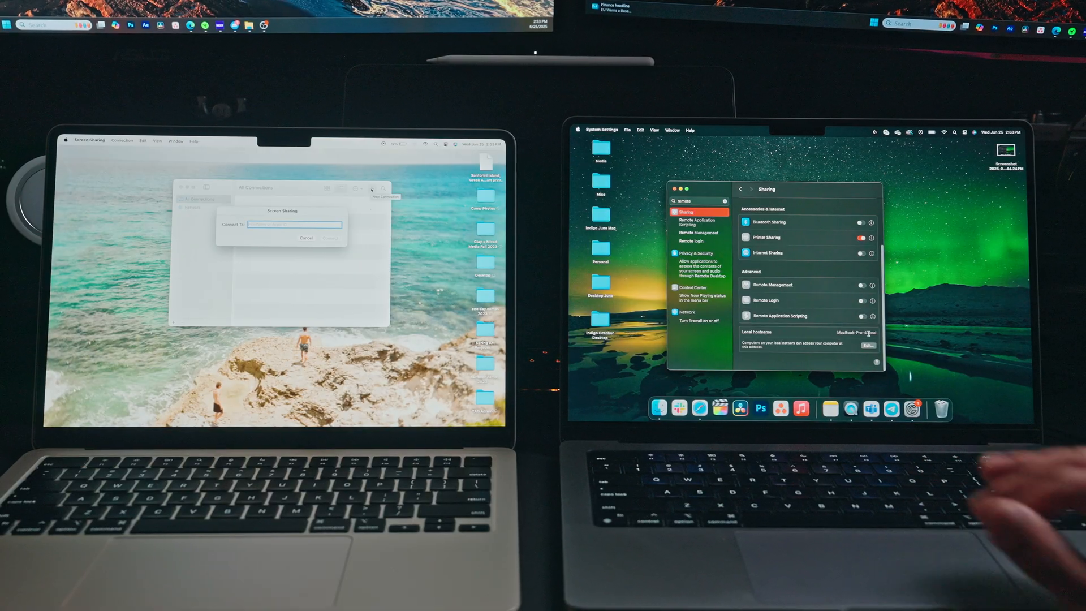
{"action": "type", "text": "Macbook-pro-4.local"}
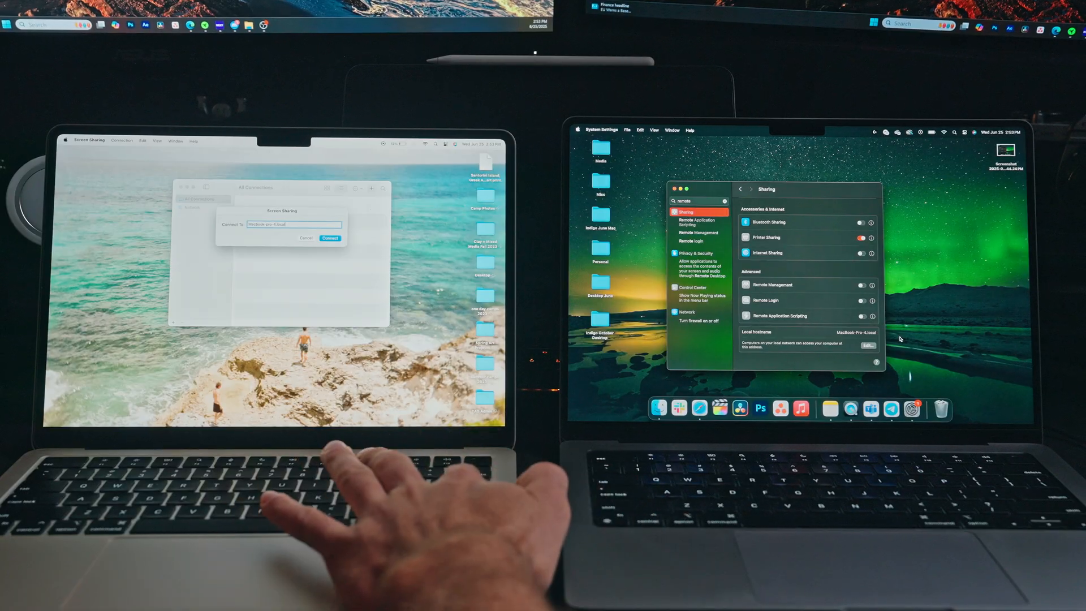
{"action": "left_click", "coordinate": [331, 238]}
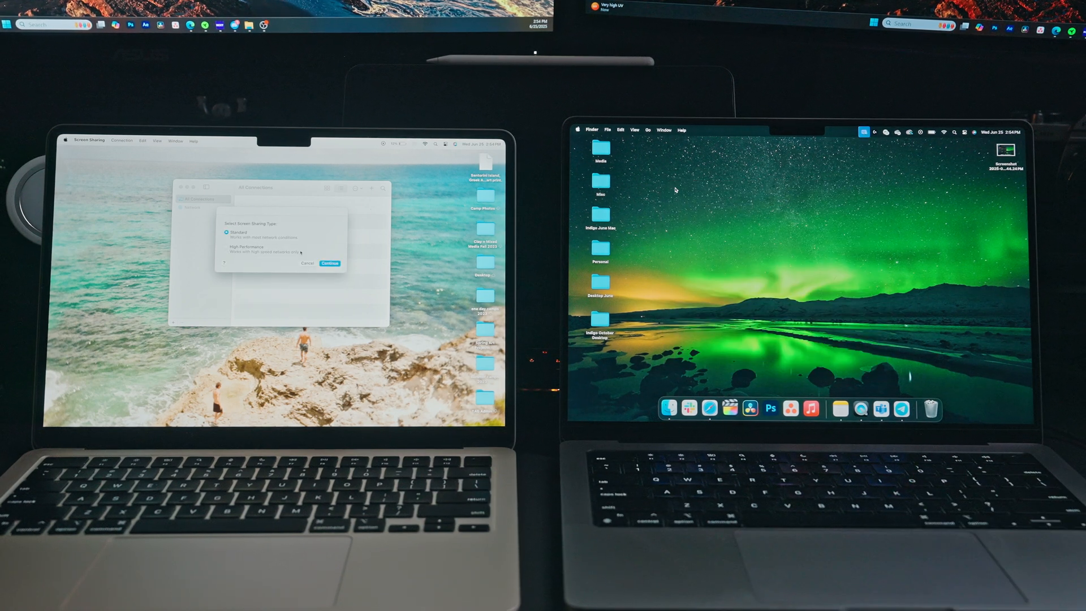
- Choose the High Performance sharing type and continue to open the remote desktop
{"action": "left_click", "coordinate": [227, 248]}
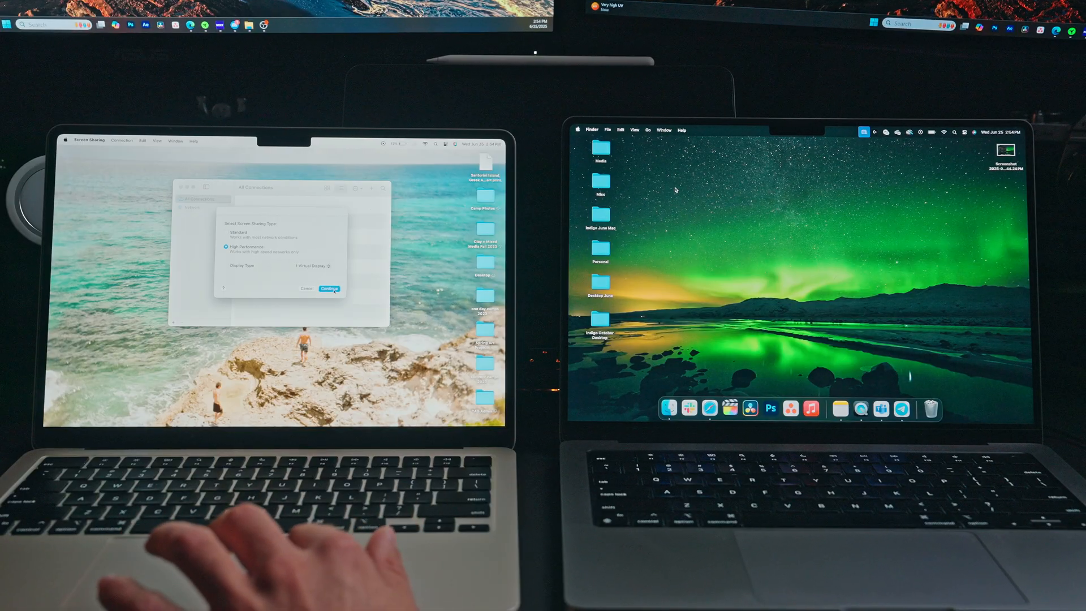
{"action": "left_click", "coordinate": [330, 288]}
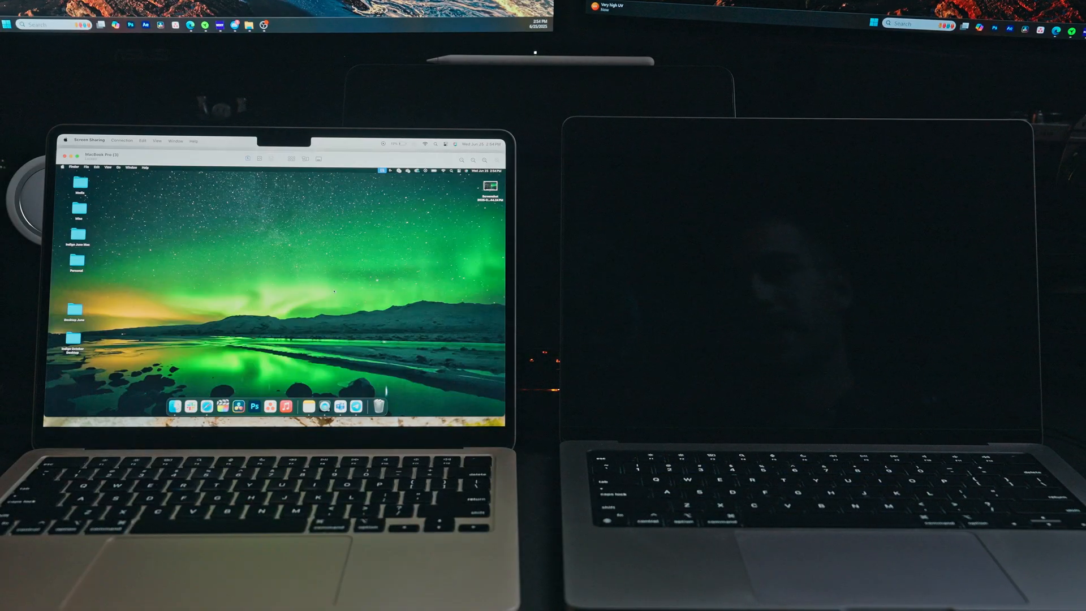